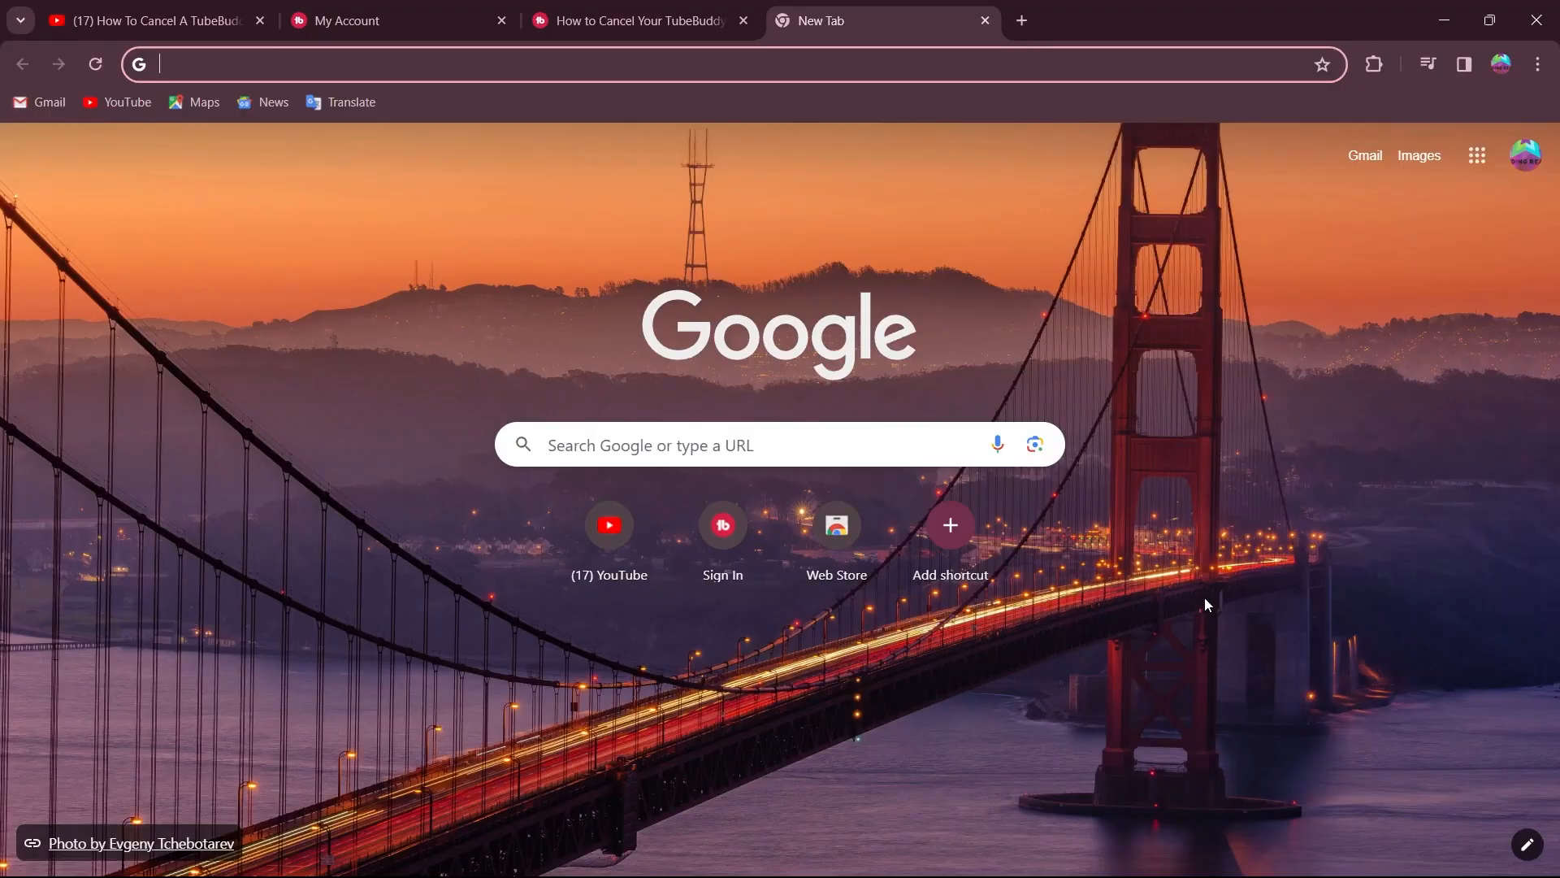
mouse_move(571, 109)
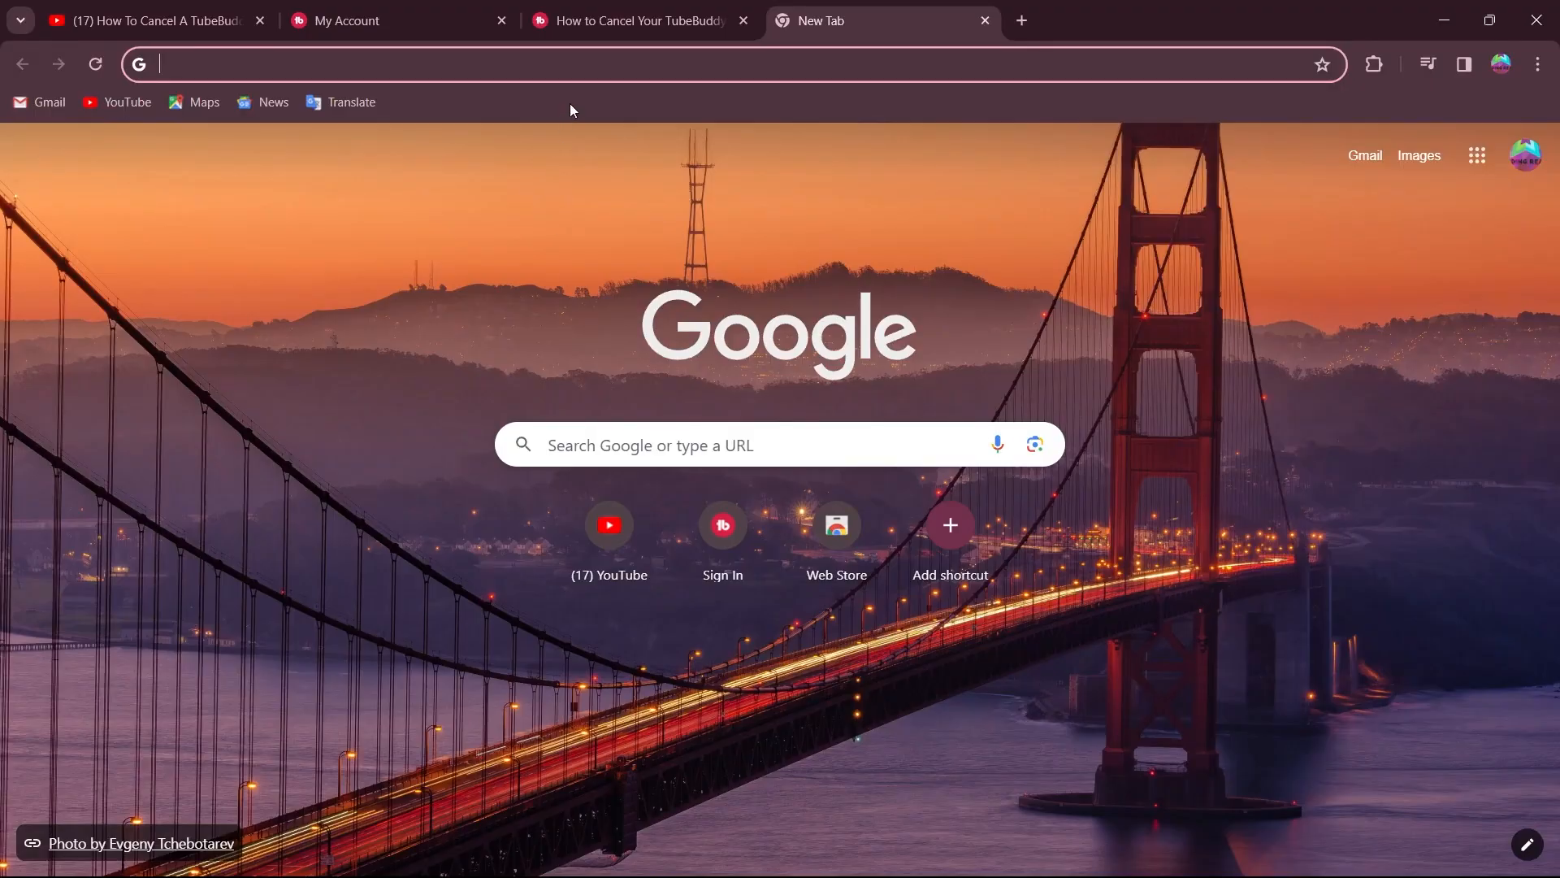
Step: Search for the TubeBuddy login and sign in to TubeBuddy with Google
left_click(698, 64)
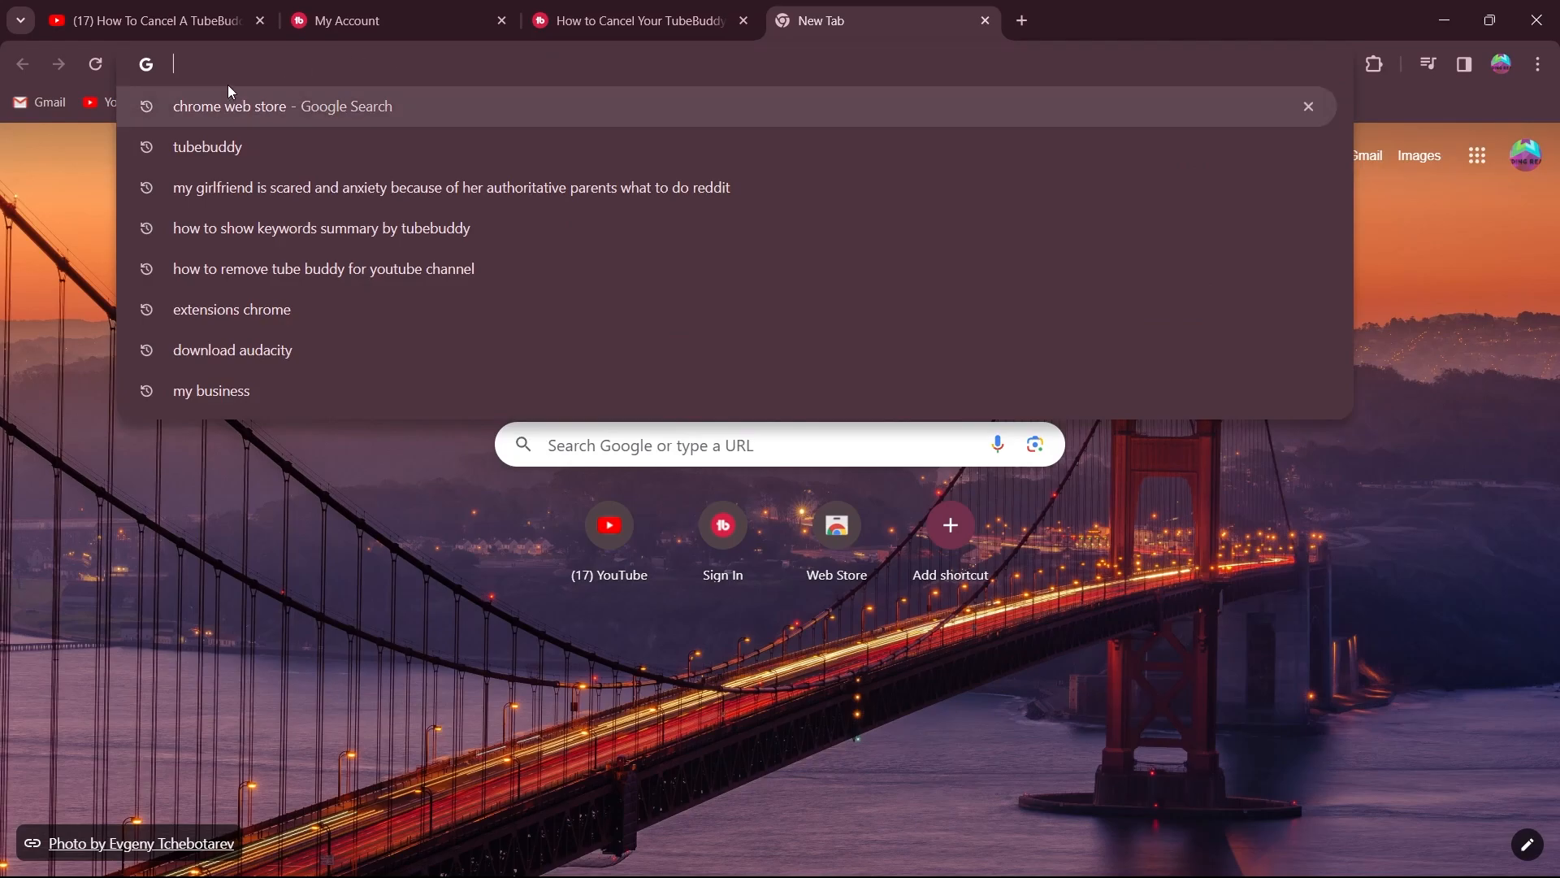
mouse_move(229, 146)
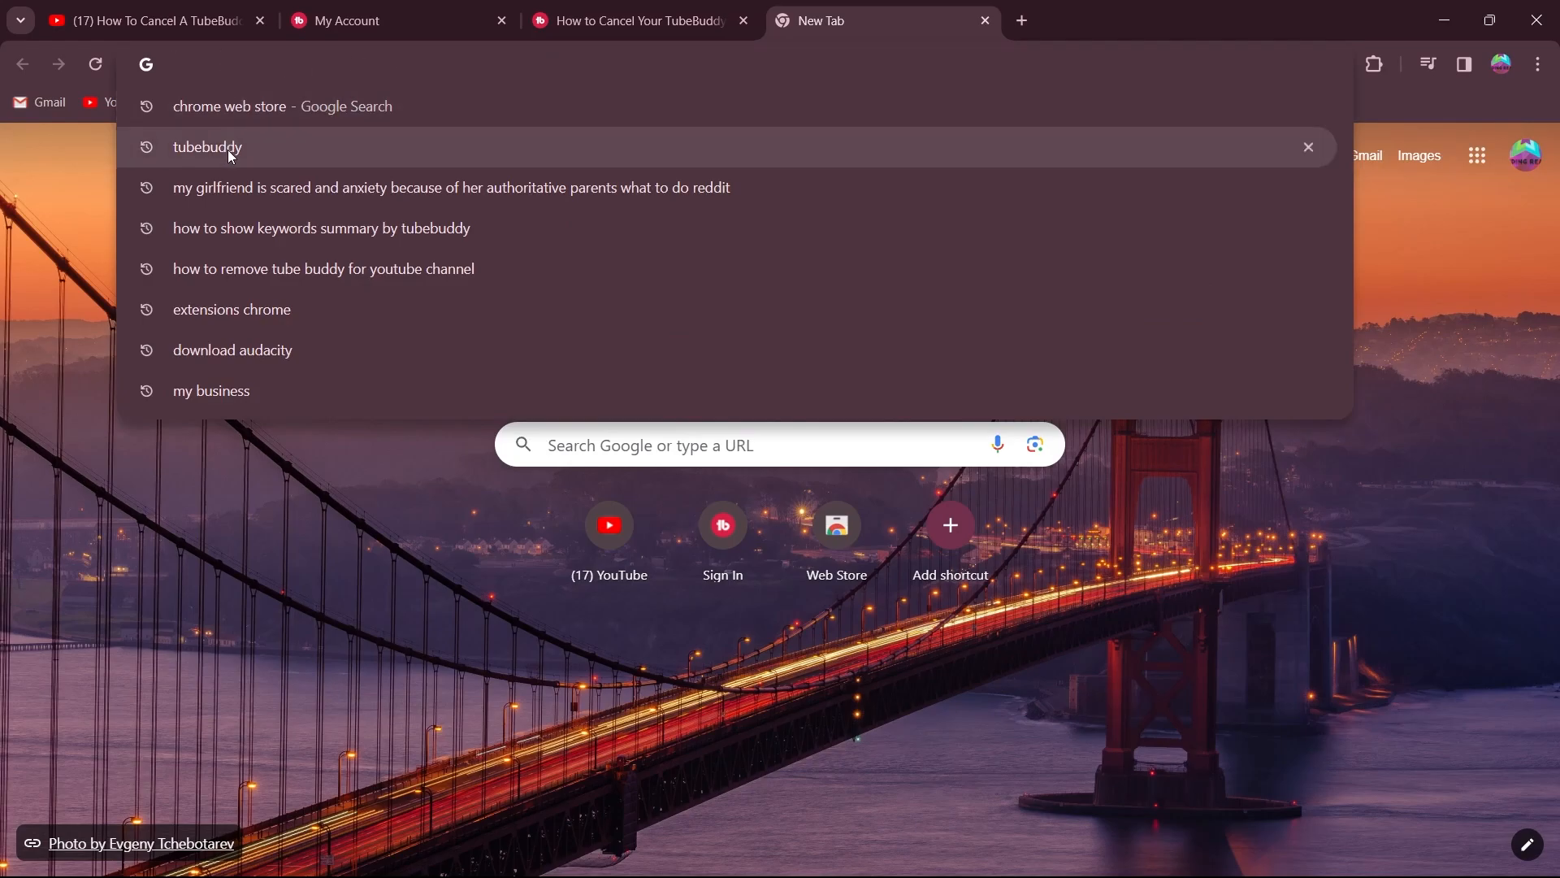
type("login")
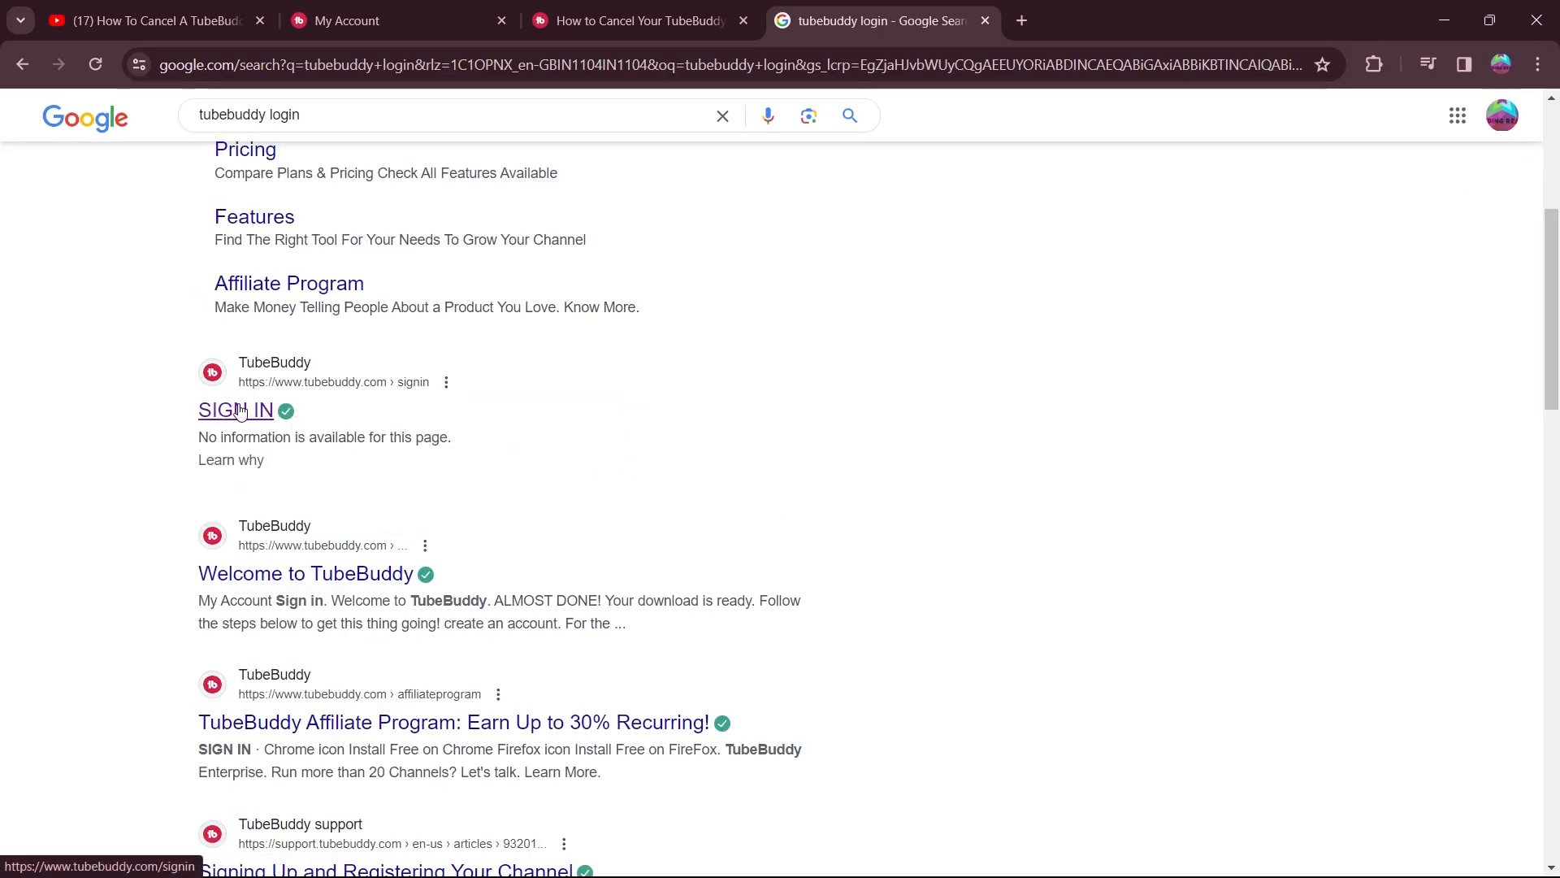
left_click(234, 410)
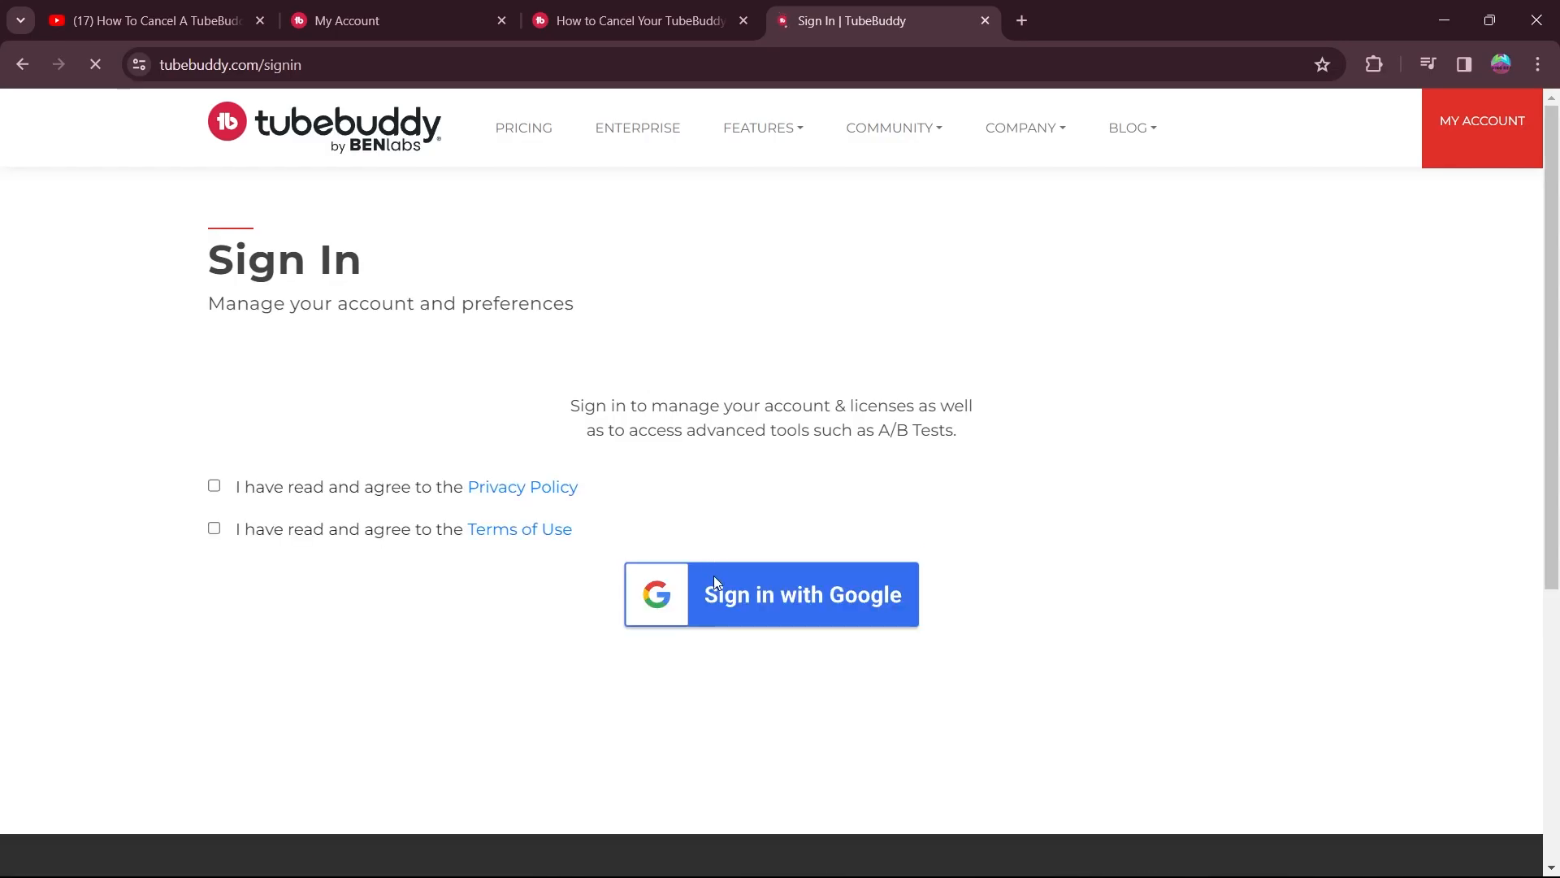
left_click(215, 486)
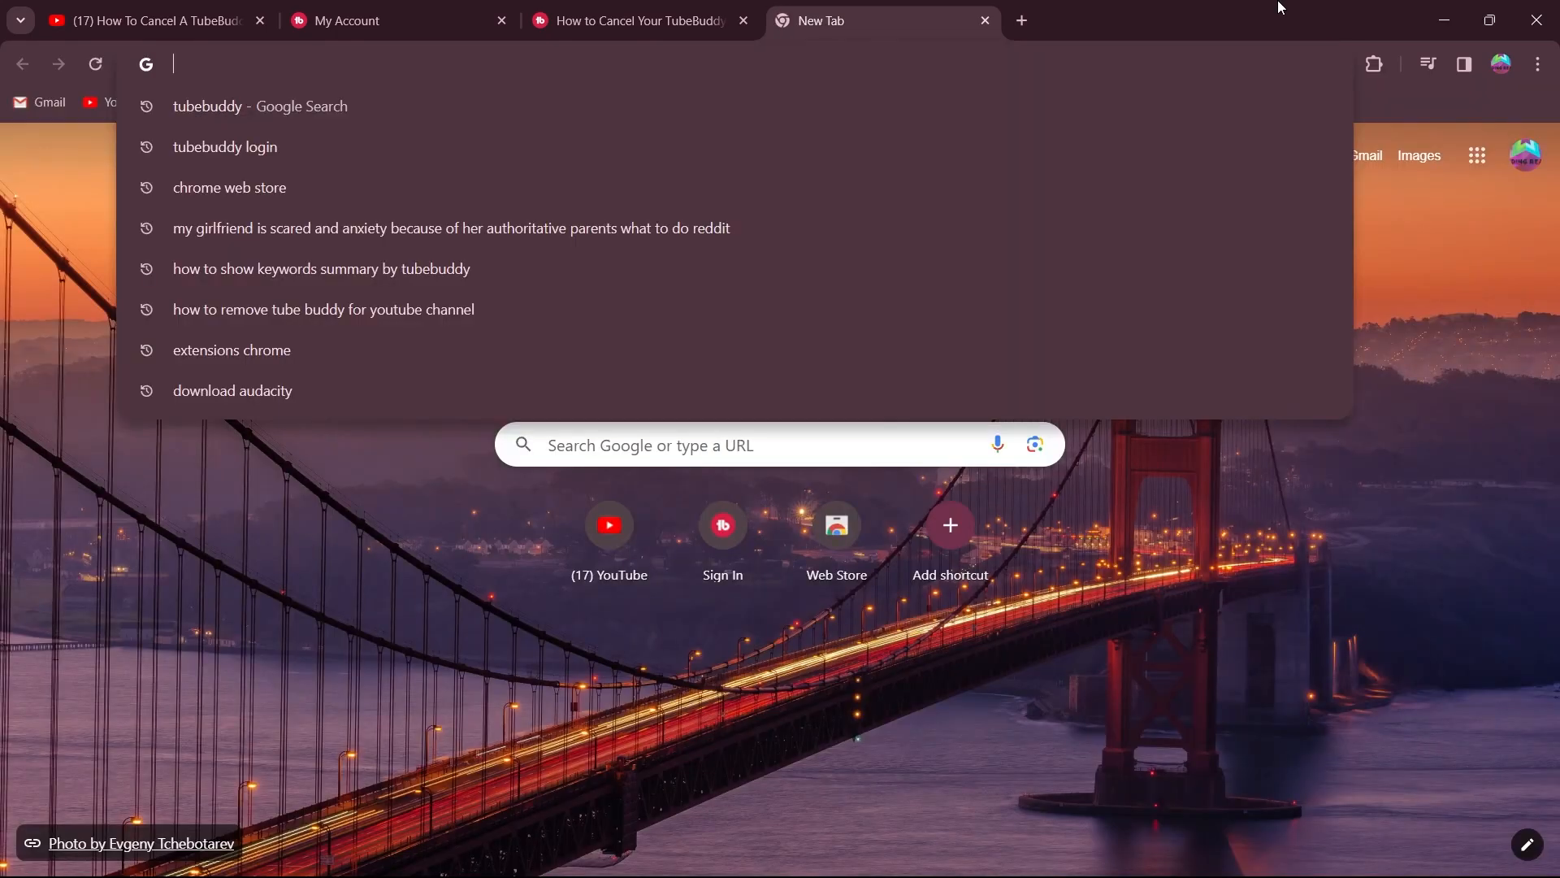
Step: Go from the TubeBuddy offer page to My Account
left_click(260, 105)
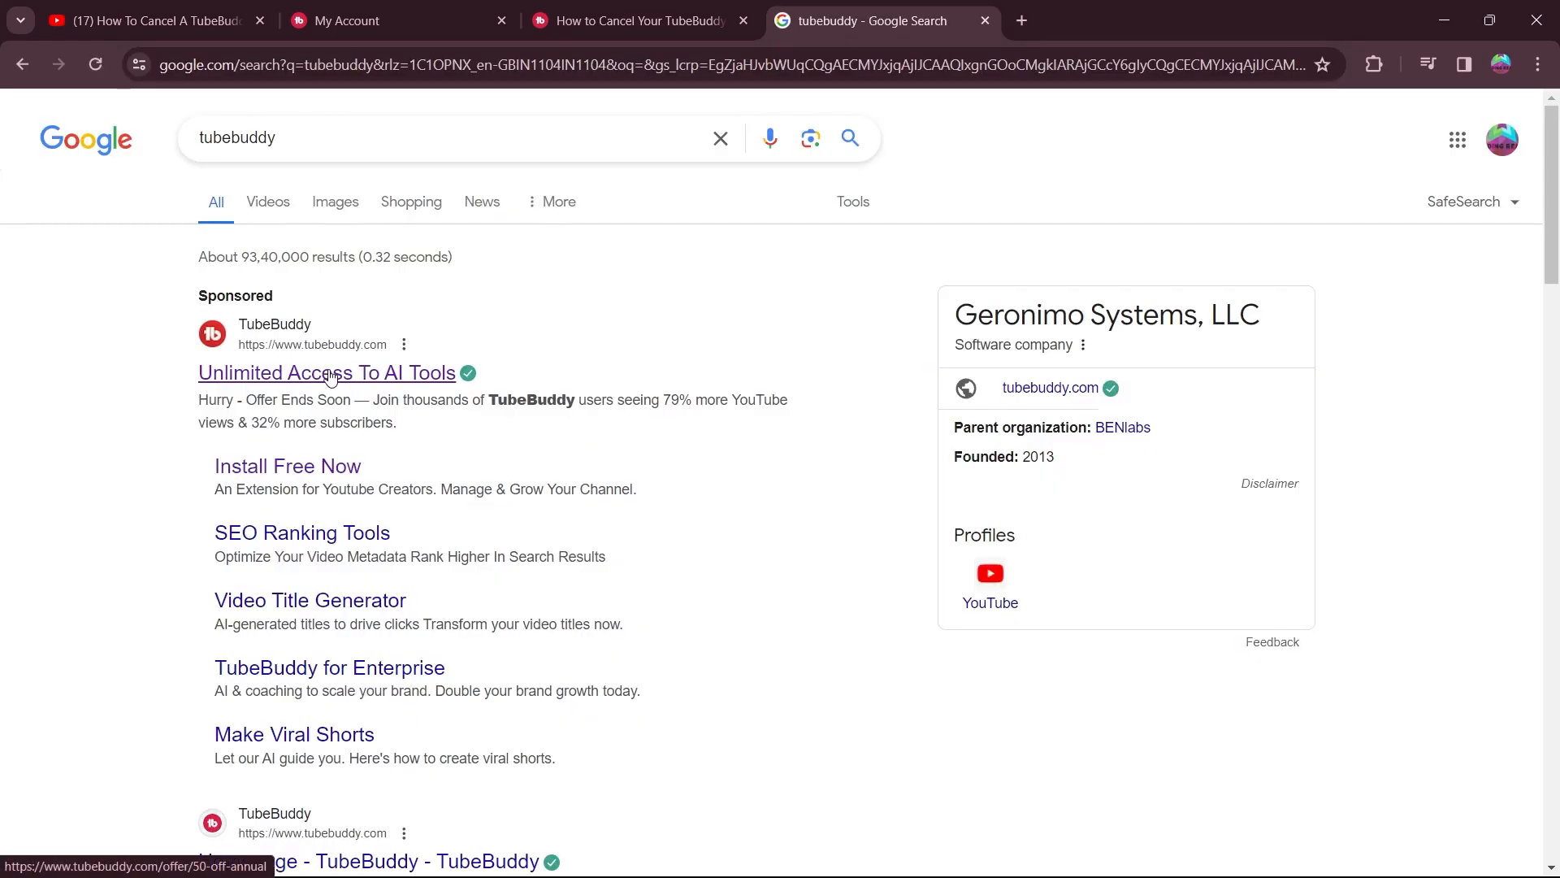
left_click(327, 372)
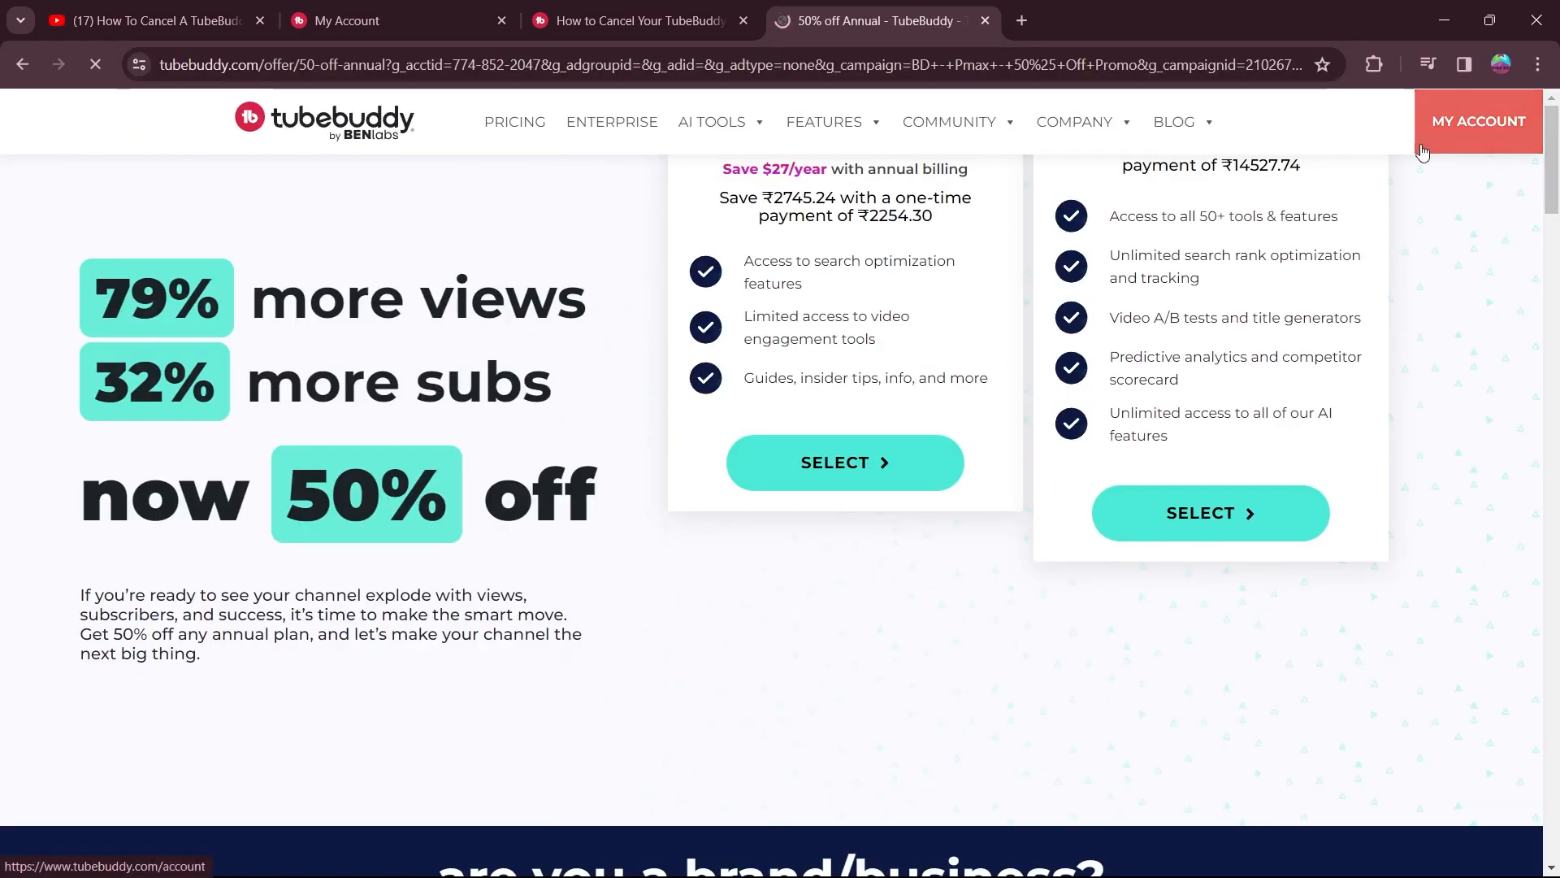
mouse_move(1478, 120)
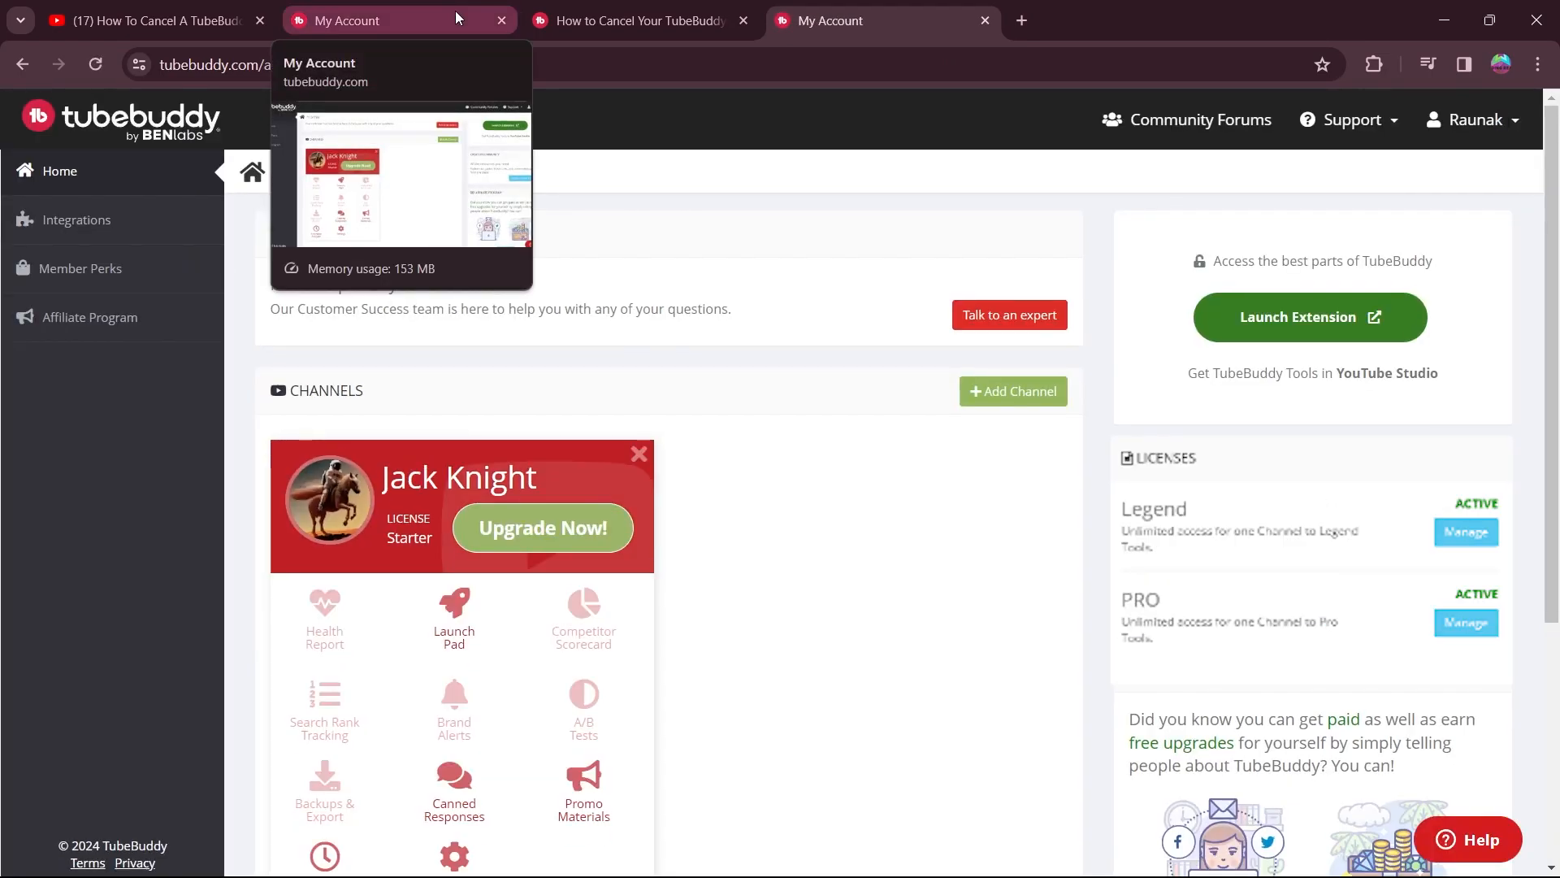
mouse_move(837, 379)
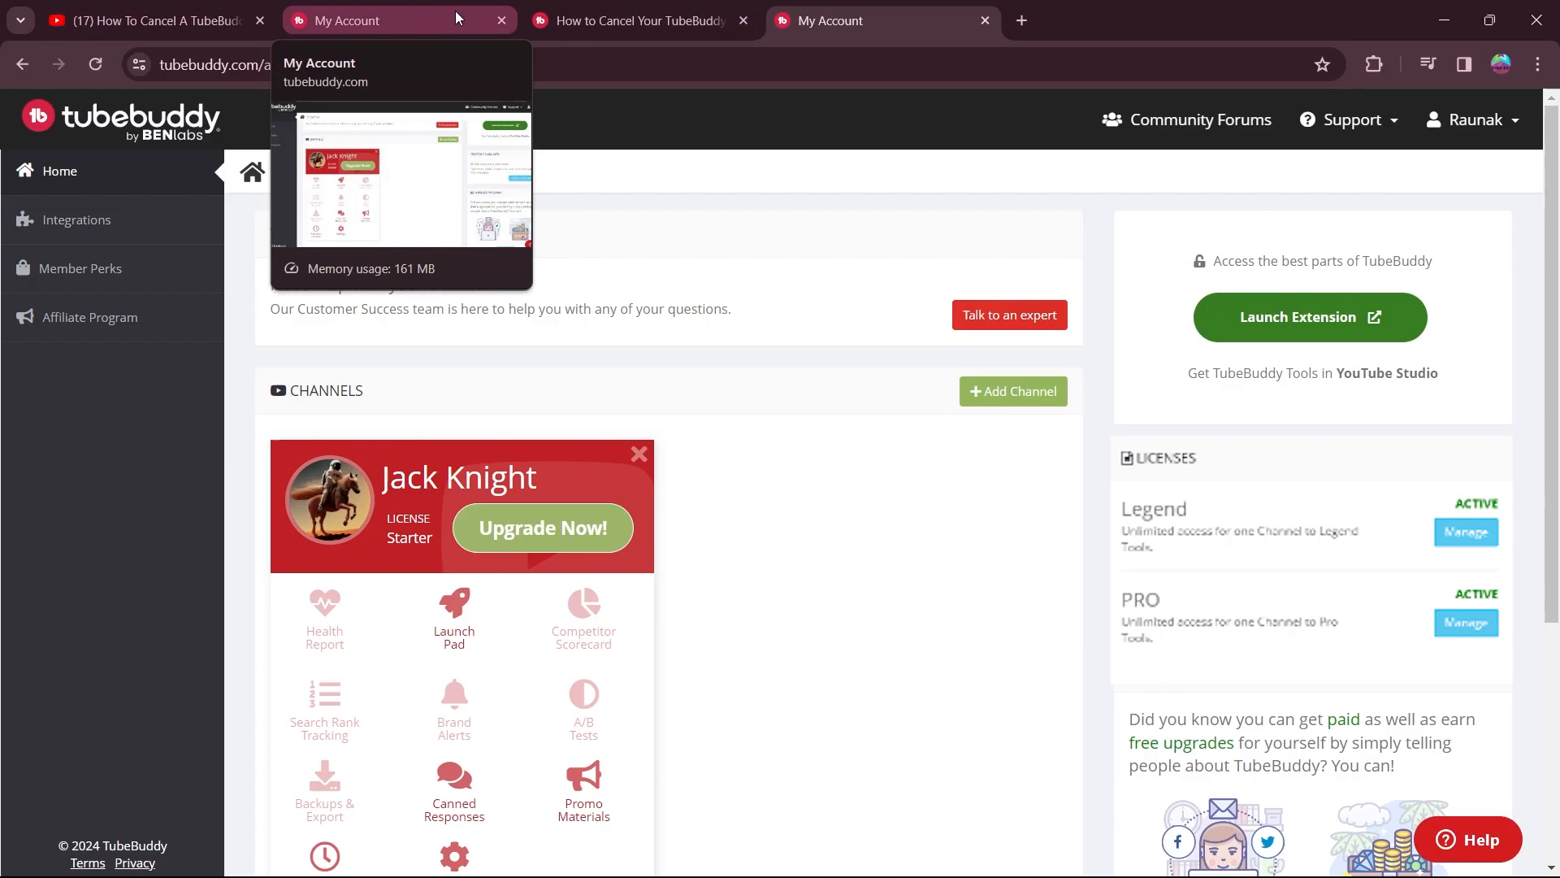
mouse_move(838, 380)
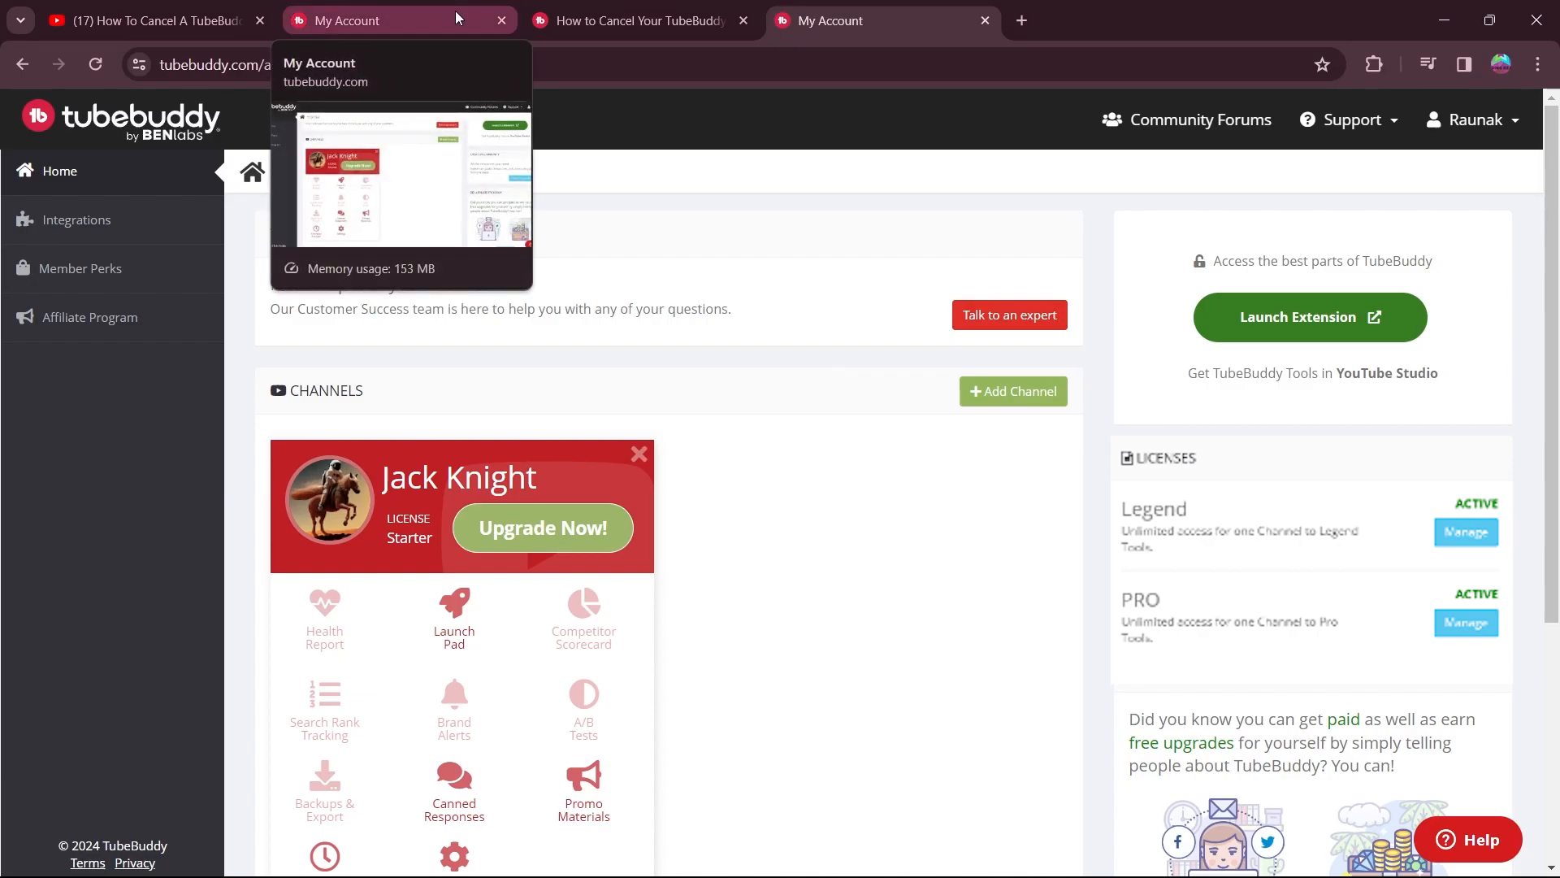
mouse_move(837, 379)
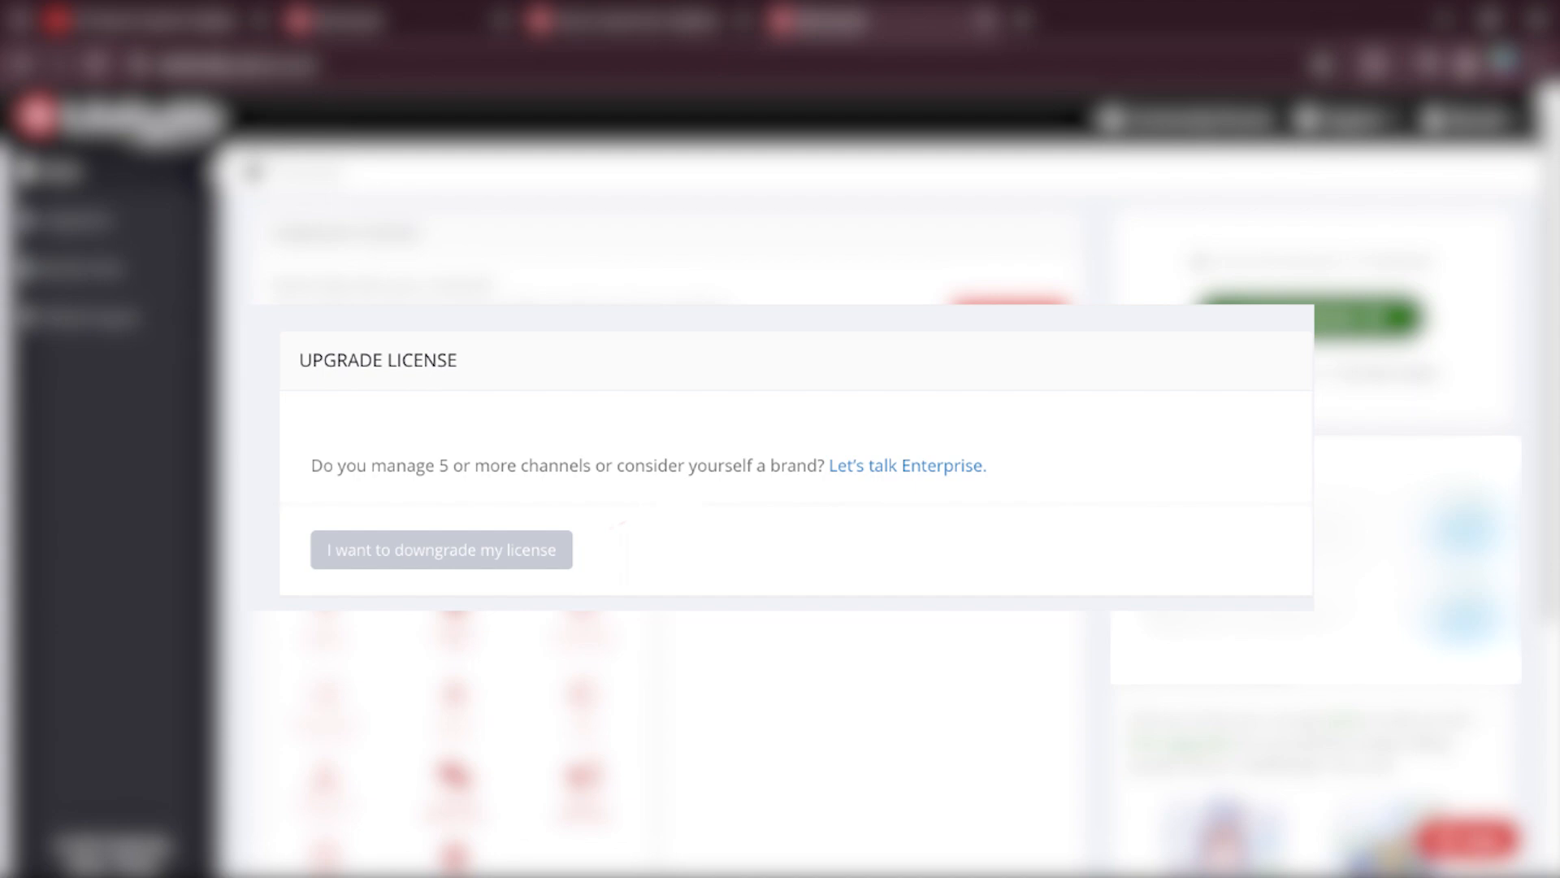
Step: Choose 'I want to downgrade my license' in the license dialog
left_click(440, 550)
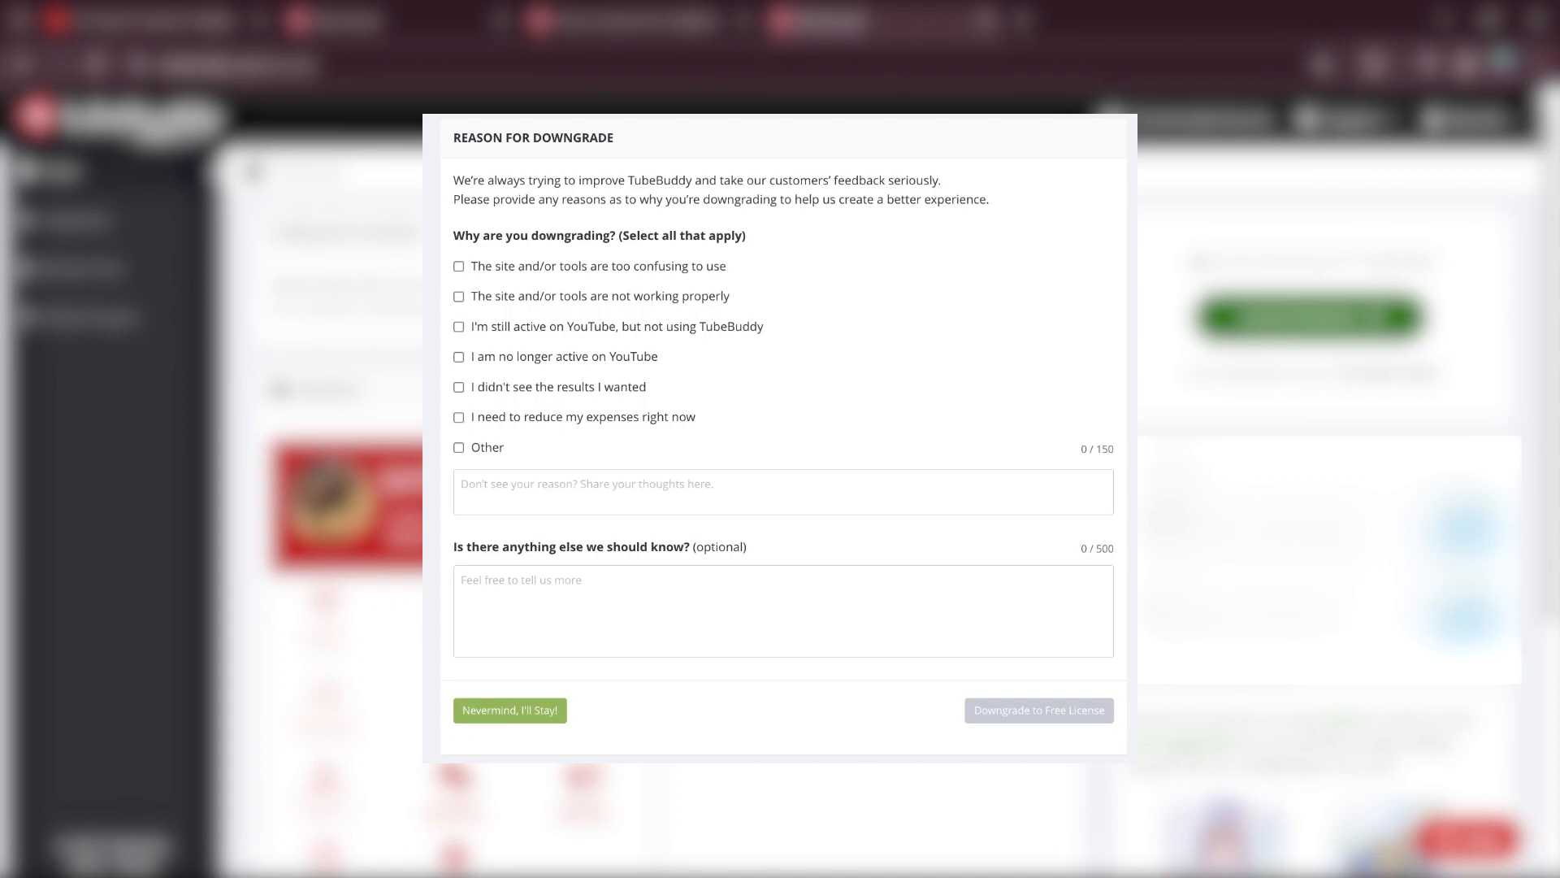
Step: Confirm Downgrade to Free License in the Reason for Downgrade form
left_click(509, 710)
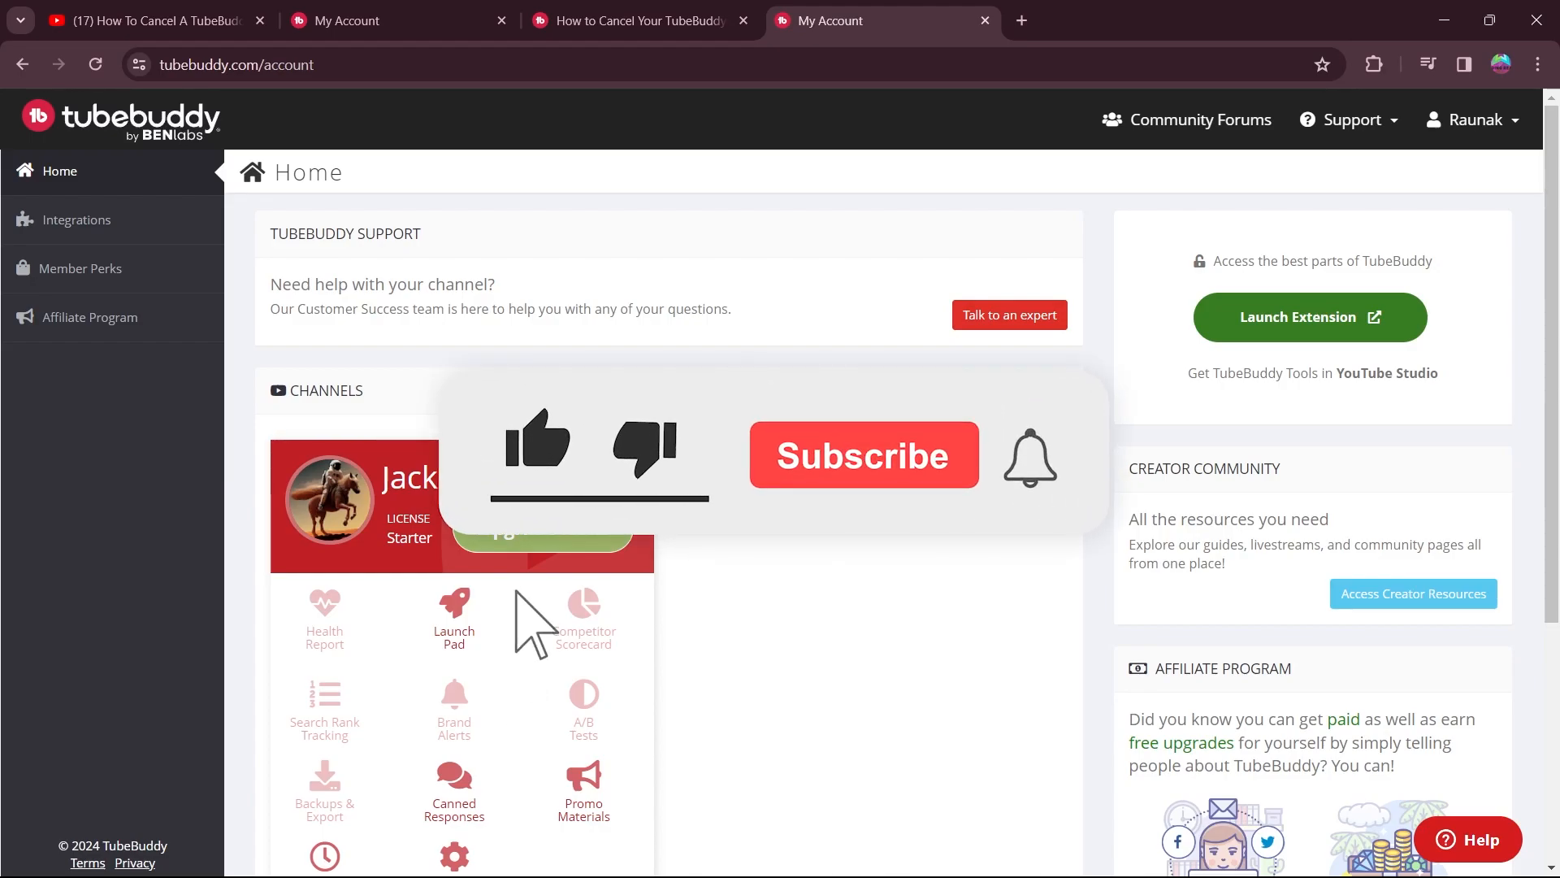
Step: Return to the account home to confirm the Legend and PRO licenses are gone
left_click(863, 455)
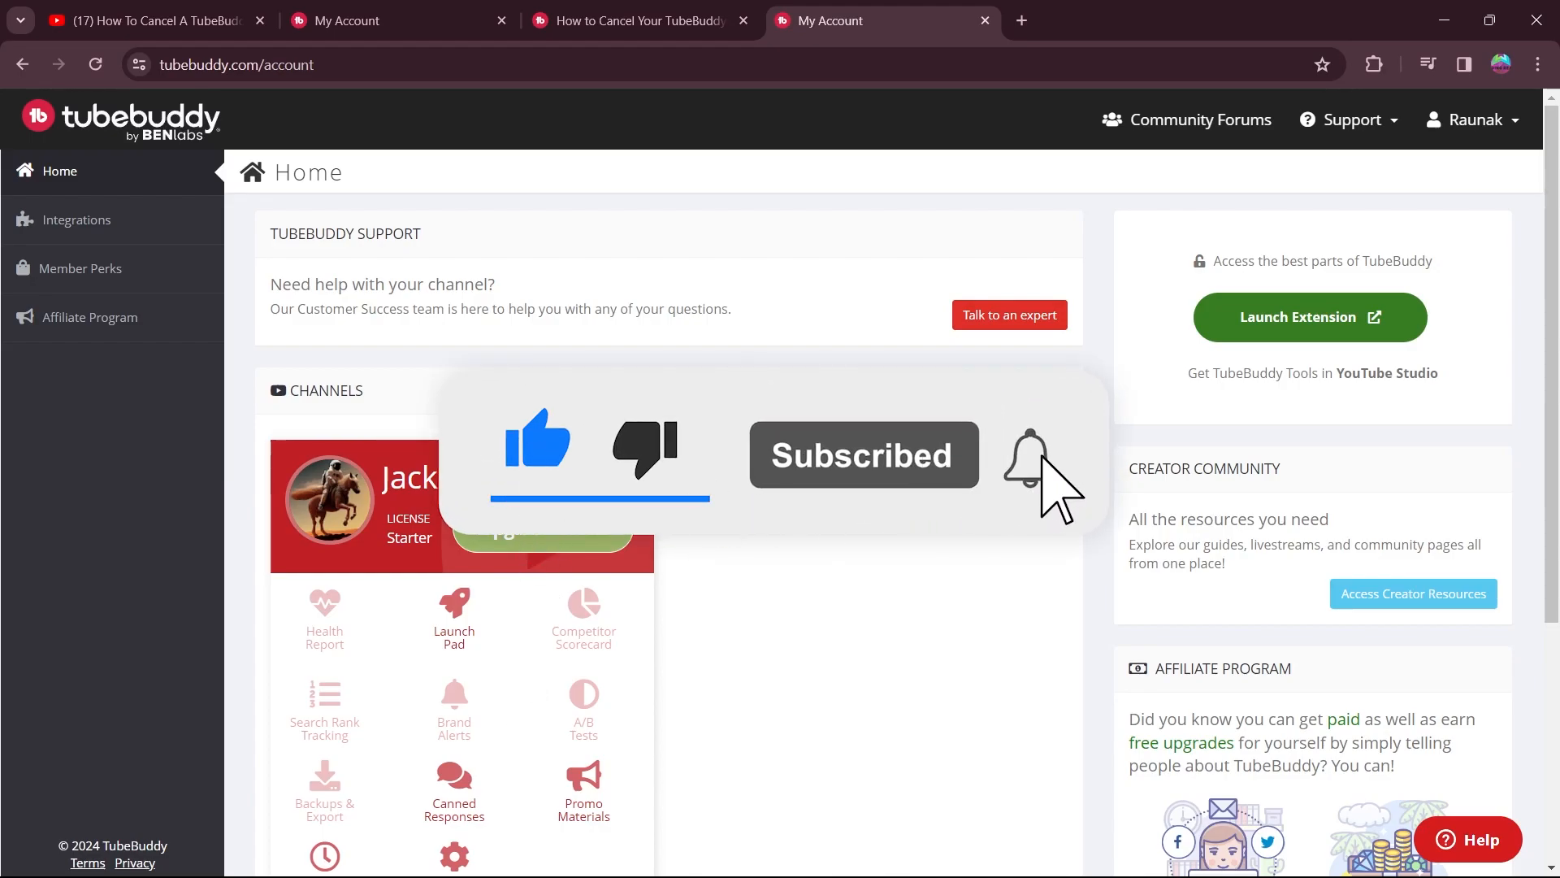